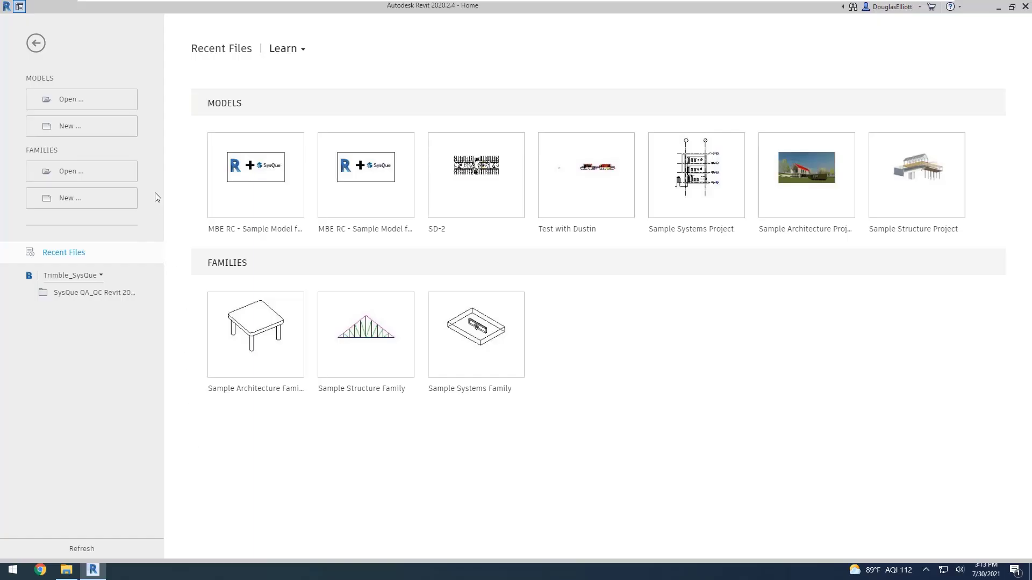
Open the MBE RC - Sample Model .rvt electrical project from its folder.
{"action": "left_click", "coordinate": [71, 99]}
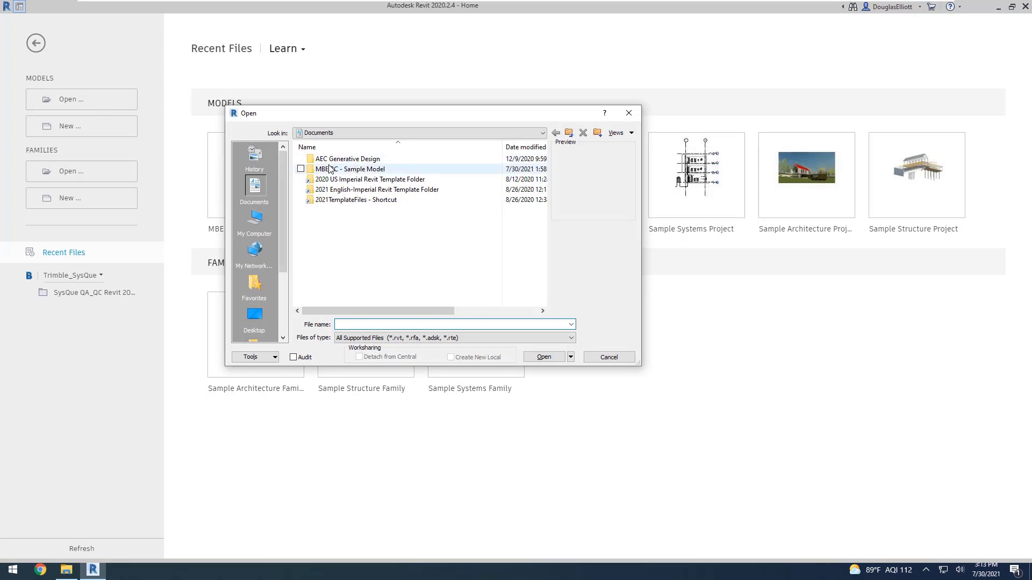
{"action": "double_click", "coordinate": [349, 168]}
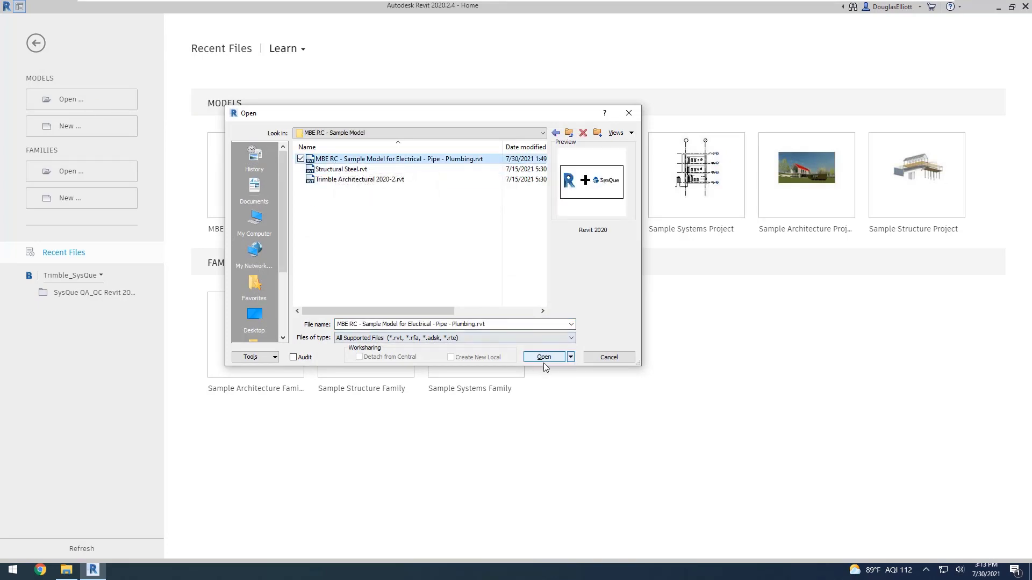
{"action": "left_click", "coordinate": [544, 356]}
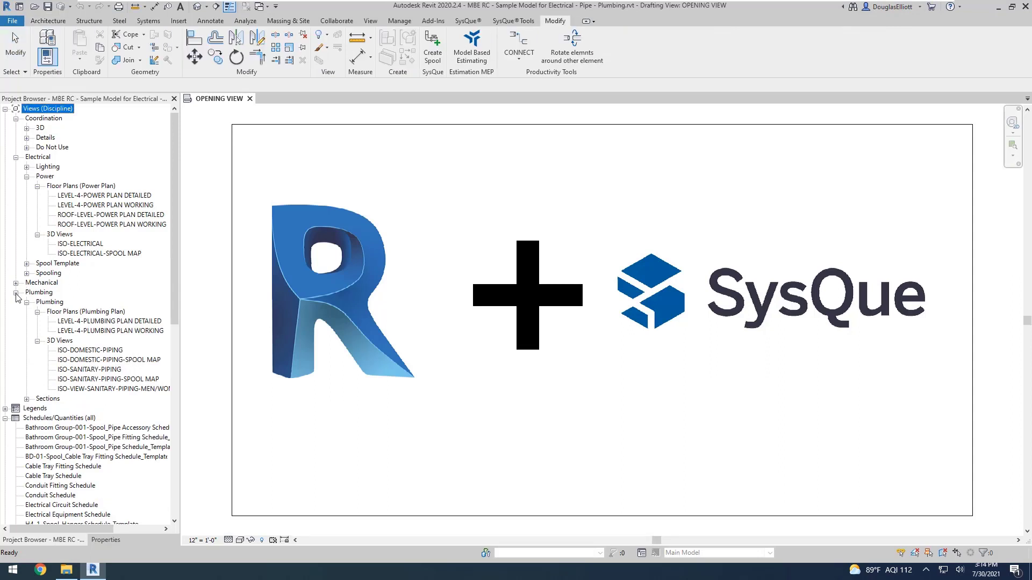
Show LEVEL-4-POWER PLAN DETAILED with adjusted Visibility/Graphics, then launch Model Based Estimating.
{"action": "left_click", "coordinate": [17, 293]}
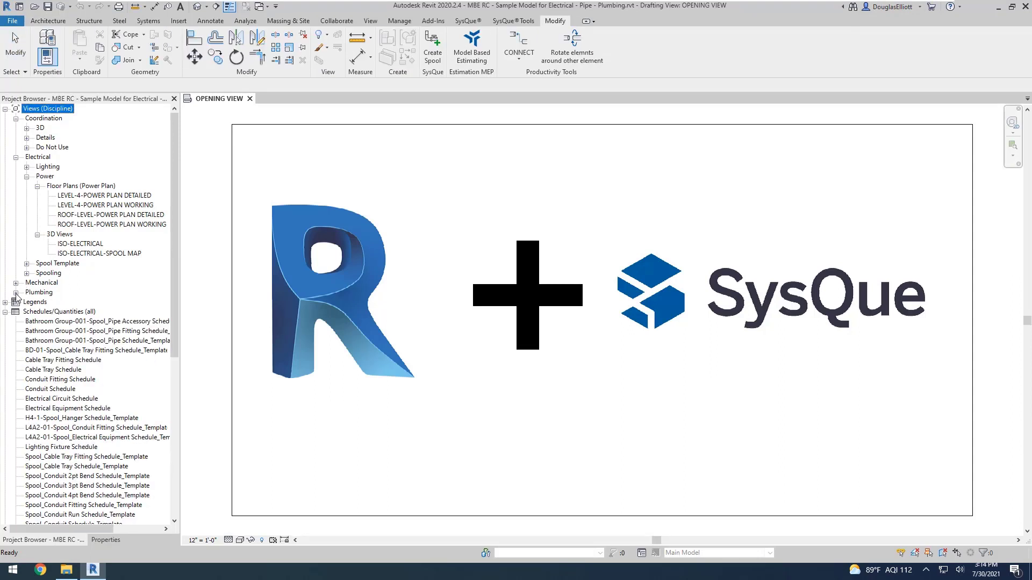
{"action": "double_click", "coordinate": [104, 195]}
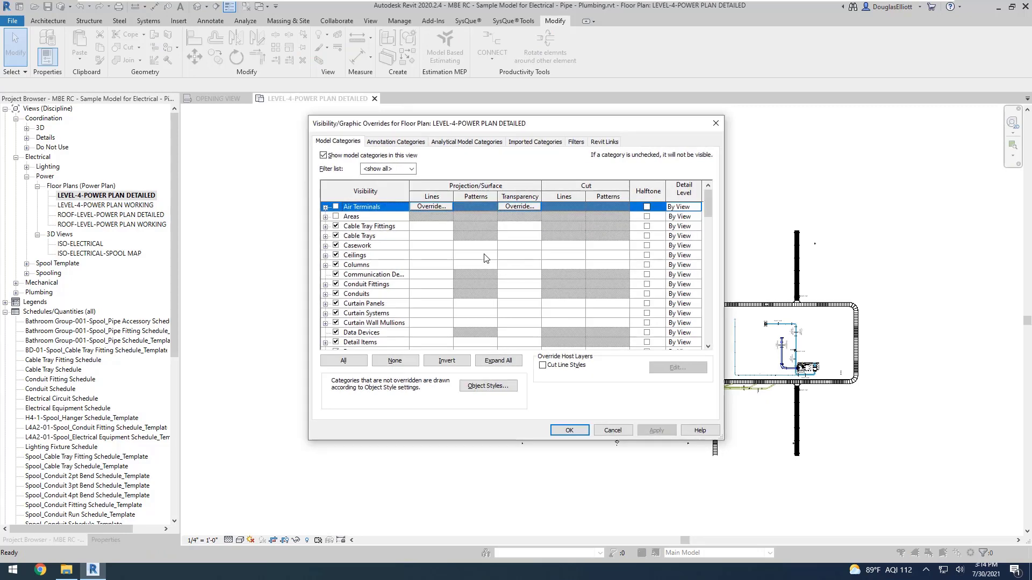
{"action": "left_click", "coordinate": [359, 236]}
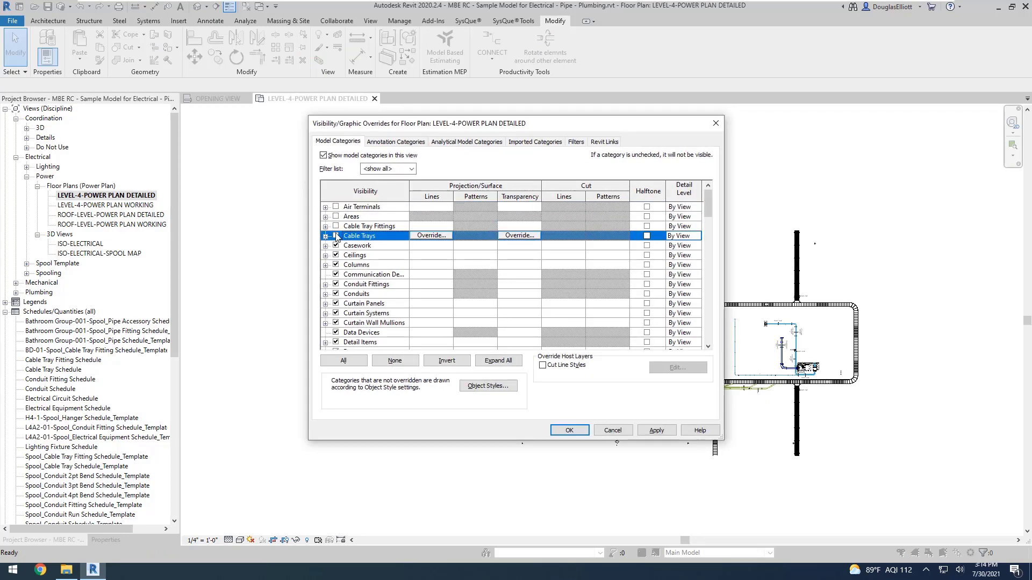
{"action": "left_click", "coordinate": [569, 430]}
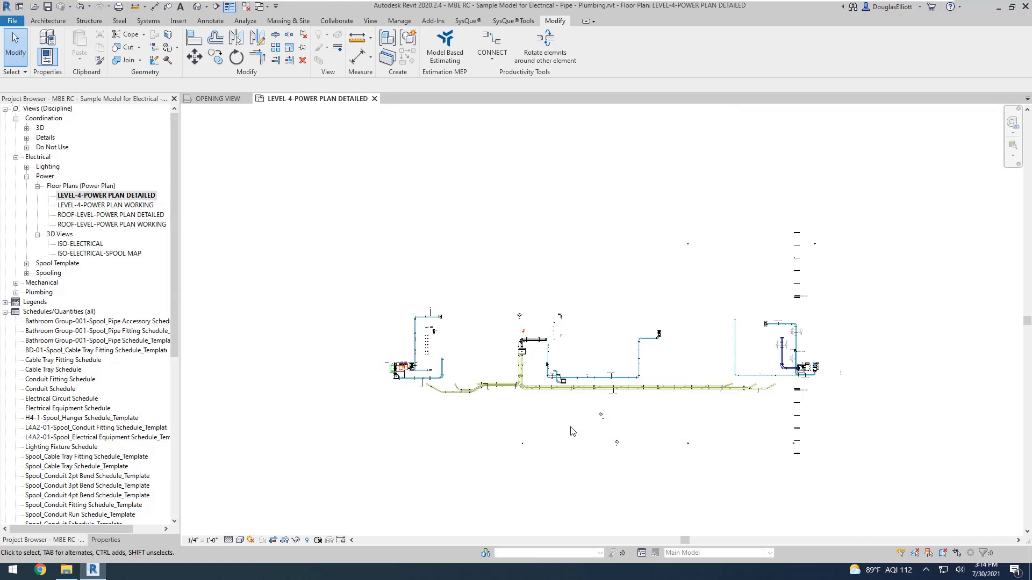
{"action": "mouse_move", "coordinate": [480, 445]}
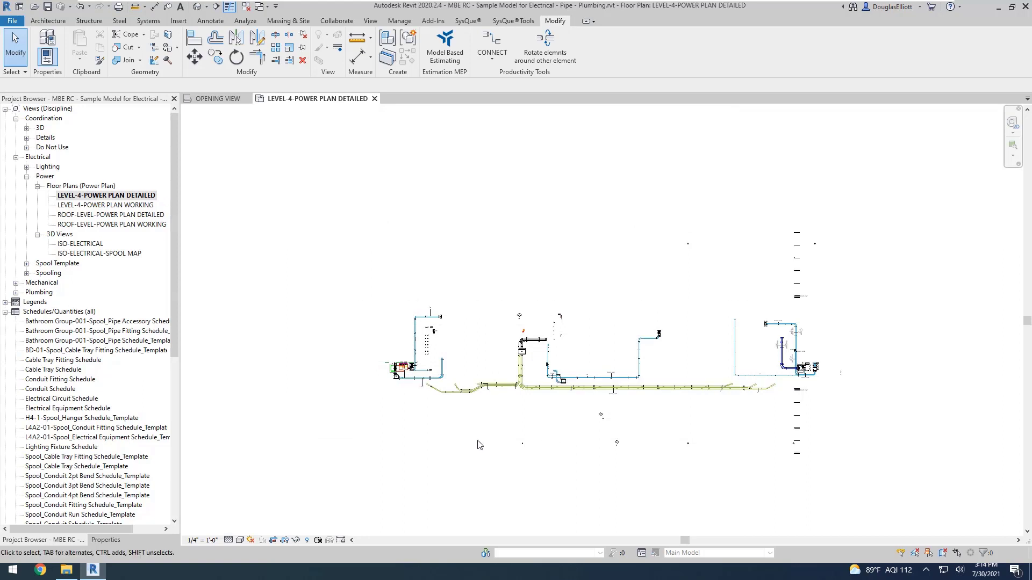
{"action": "left_click", "coordinate": [445, 47]}
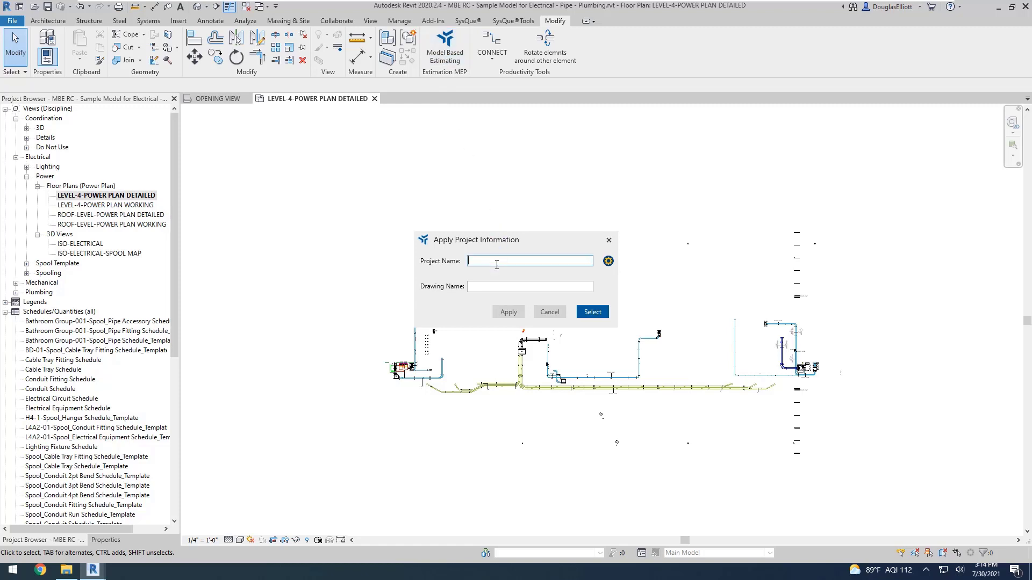
Enter project MBE Electrical 01 and drawing name 4th Floor Electrical.
{"action": "type", "text": "MBE Electrical 01"}
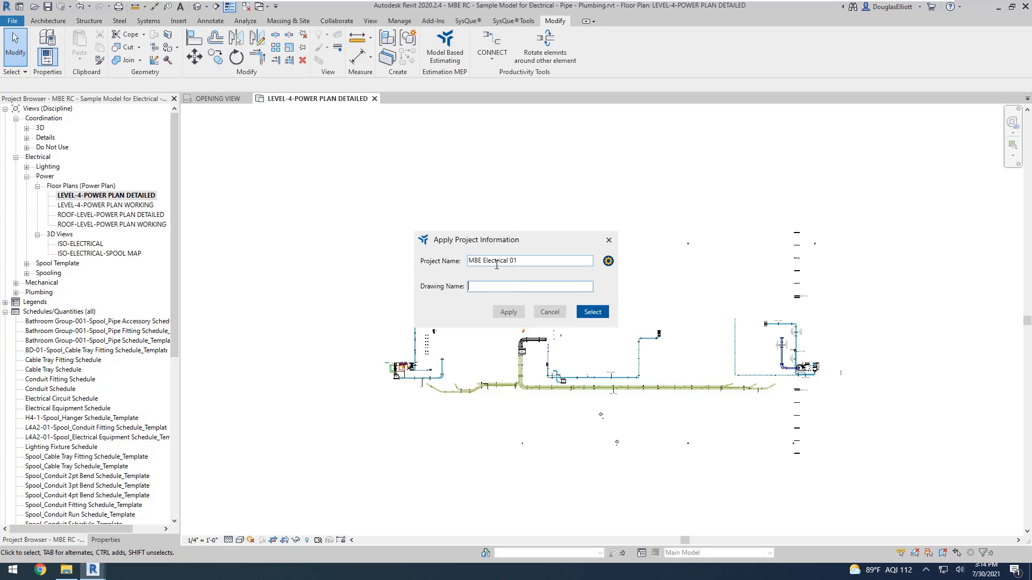
{"action": "type", "text": "4"}
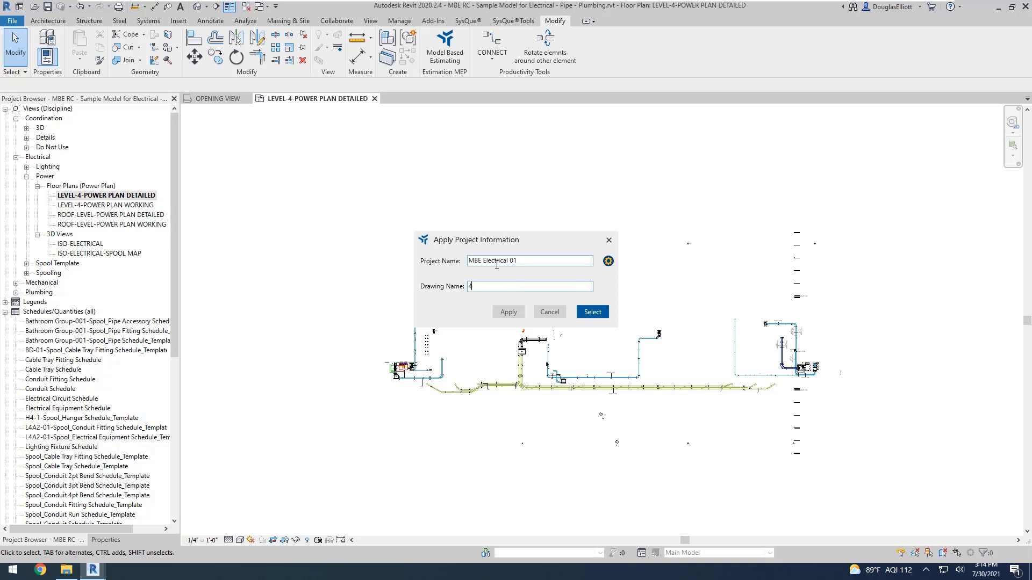
{"action": "type", "text": "th Floor Ele"}
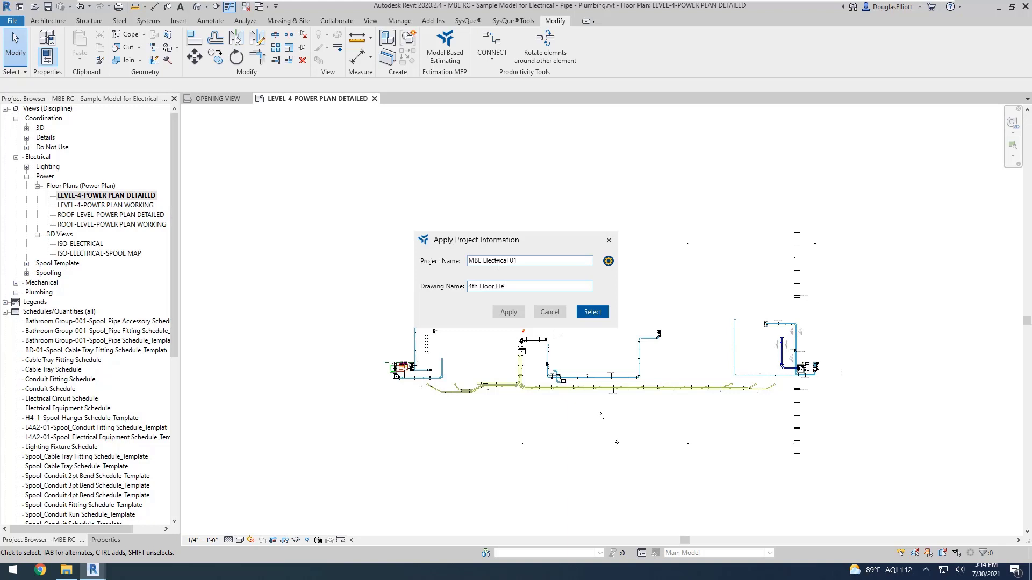
{"action": "type", "text": "ctrical"}
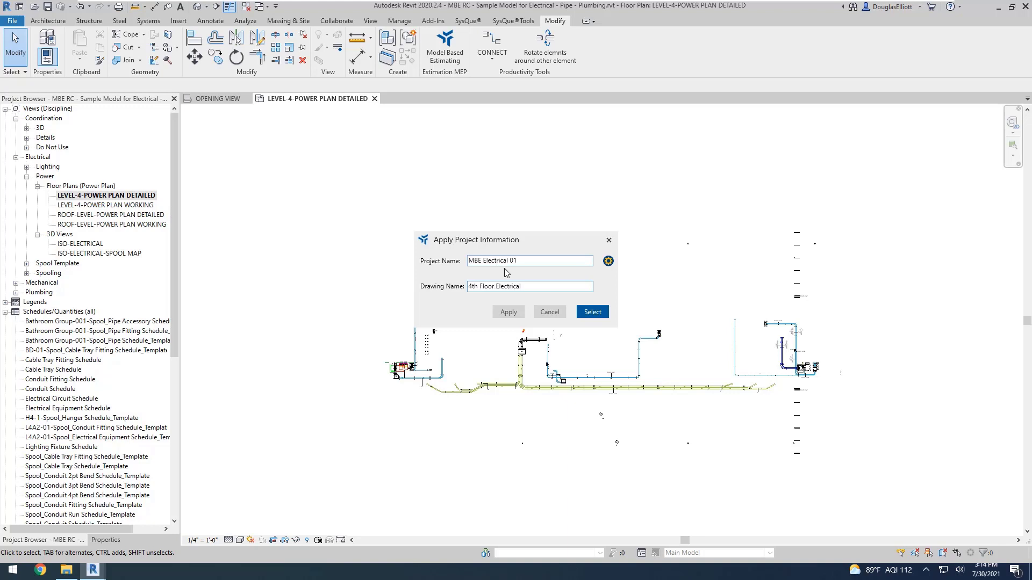
Select the model fittings and apply the project information to them.
{"action": "left_click", "coordinate": [592, 312]}
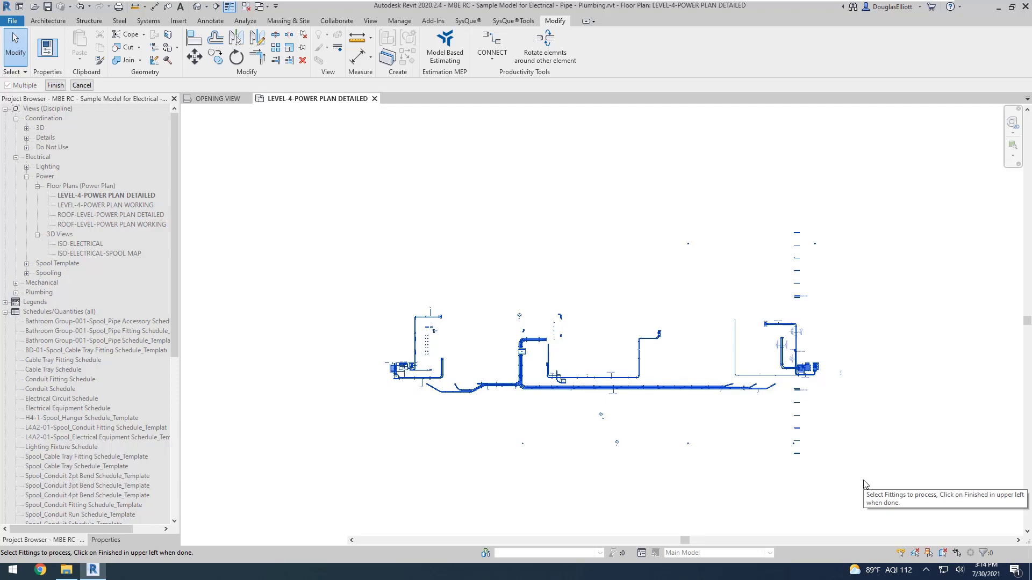
{"action": "mouse_move", "coordinate": [58, 87]}
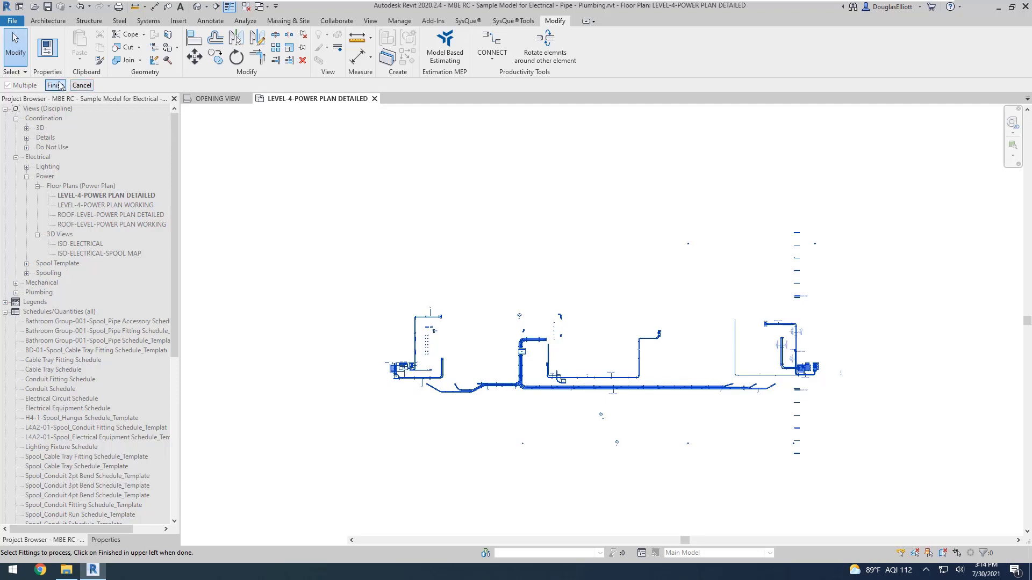
{"action": "left_click", "coordinate": [54, 85]}
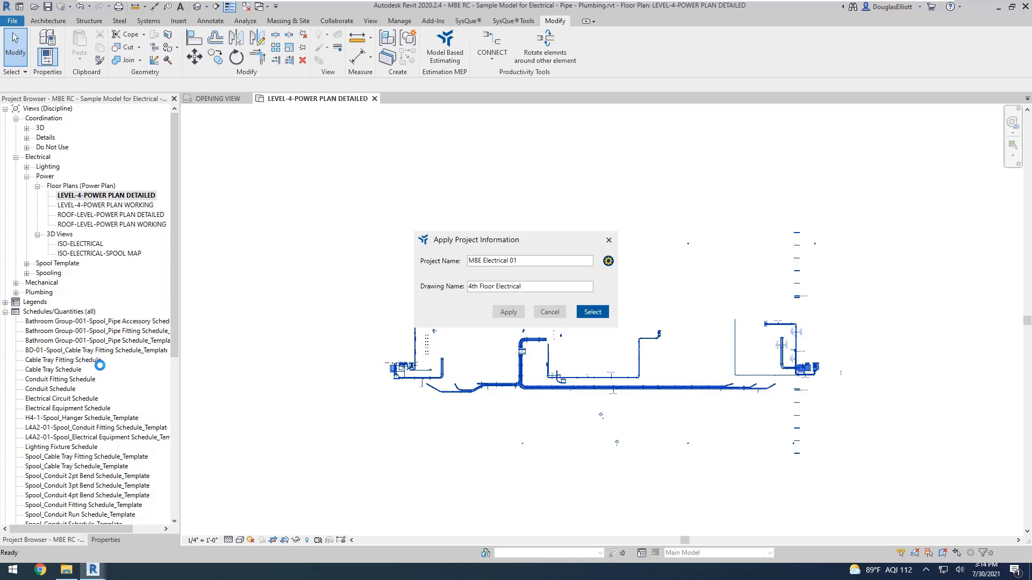
{"action": "left_click", "coordinate": [508, 312]}
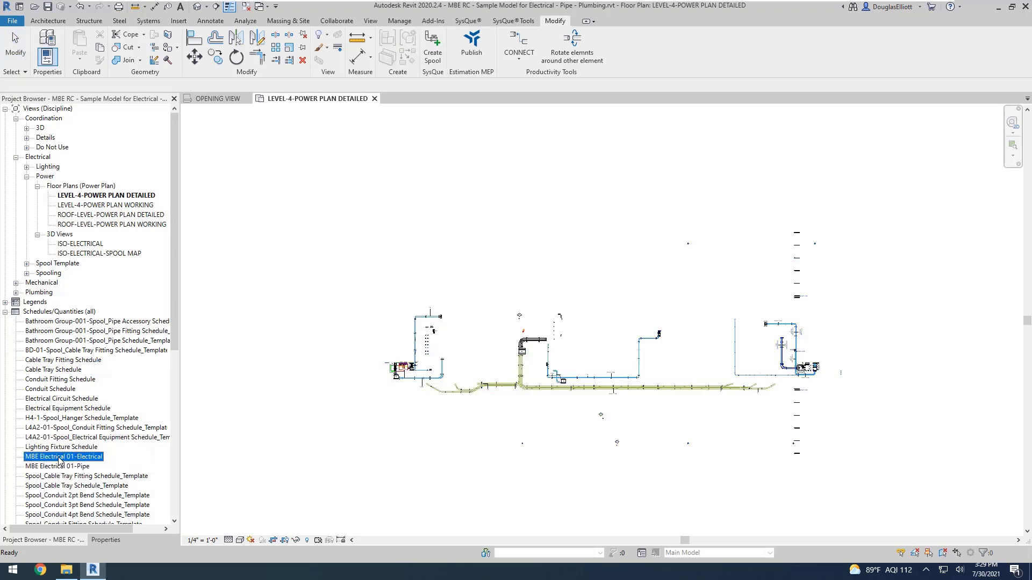
Review the MBE Electrical 01-Electrical schedule's tagged components.
{"action": "double_click", "coordinate": [63, 456]}
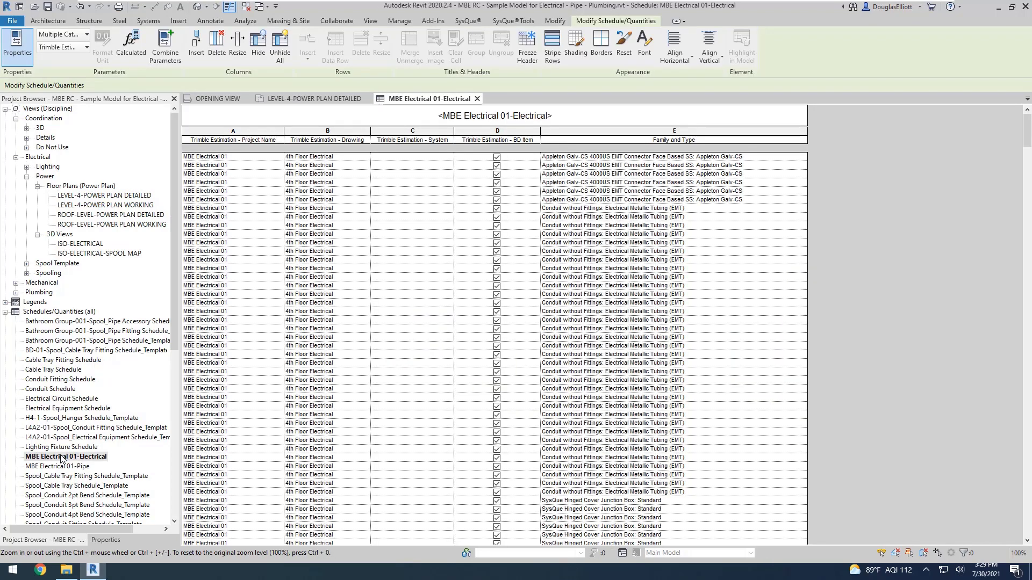
{"action": "mouse_move", "coordinate": [242, 201]}
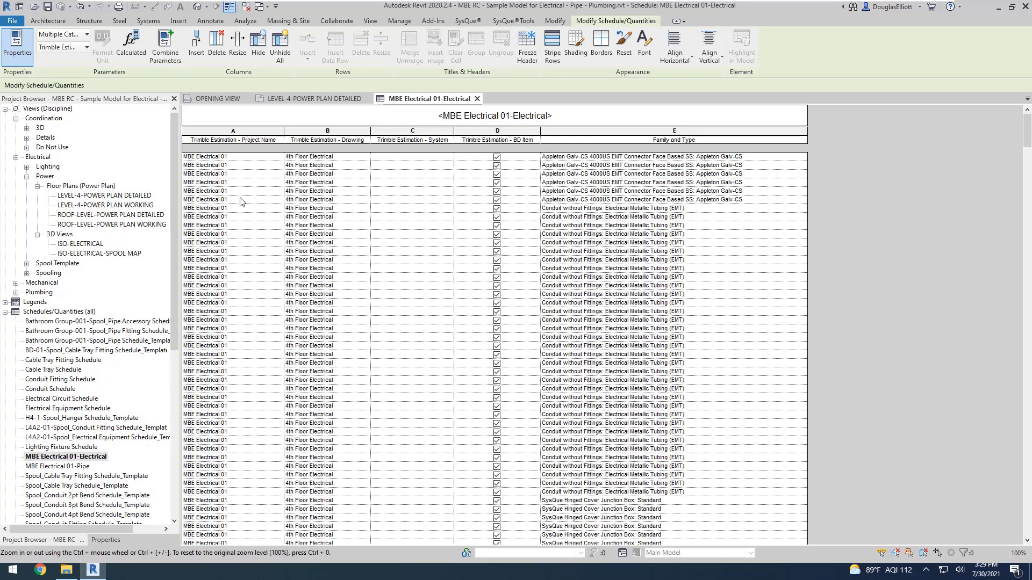
{"action": "mouse_move", "coordinate": [240, 167]}
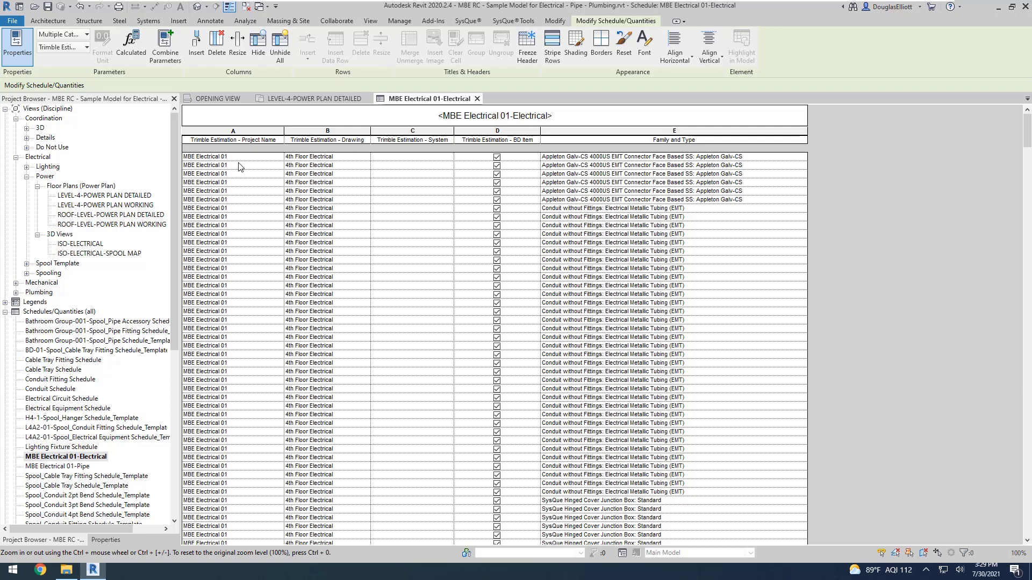
{"action": "mouse_move", "coordinate": [286, 165]}
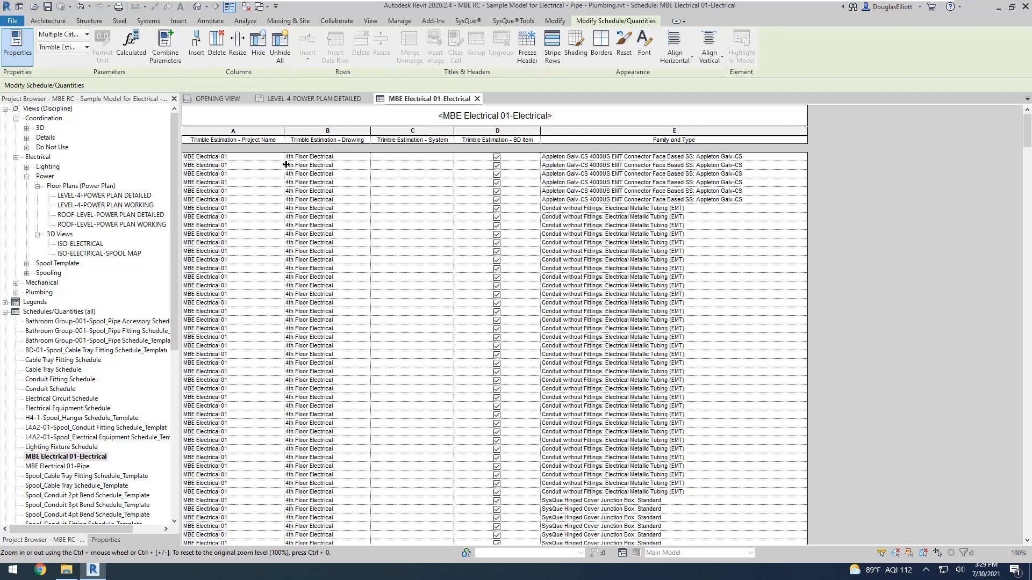
{"action": "mouse_move", "coordinate": [319, 190]}
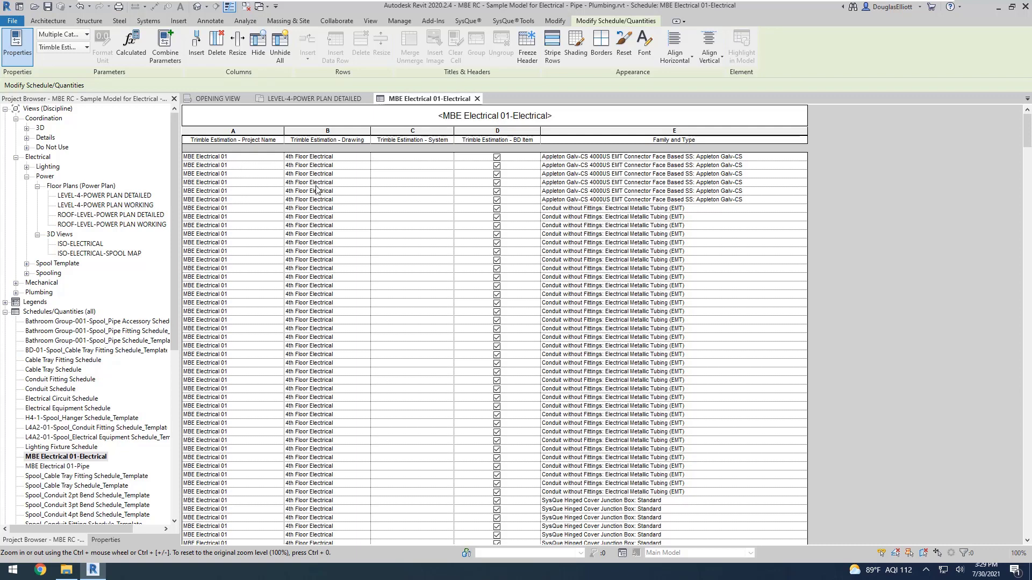
{"action": "mouse_move", "coordinate": [410, 179]}
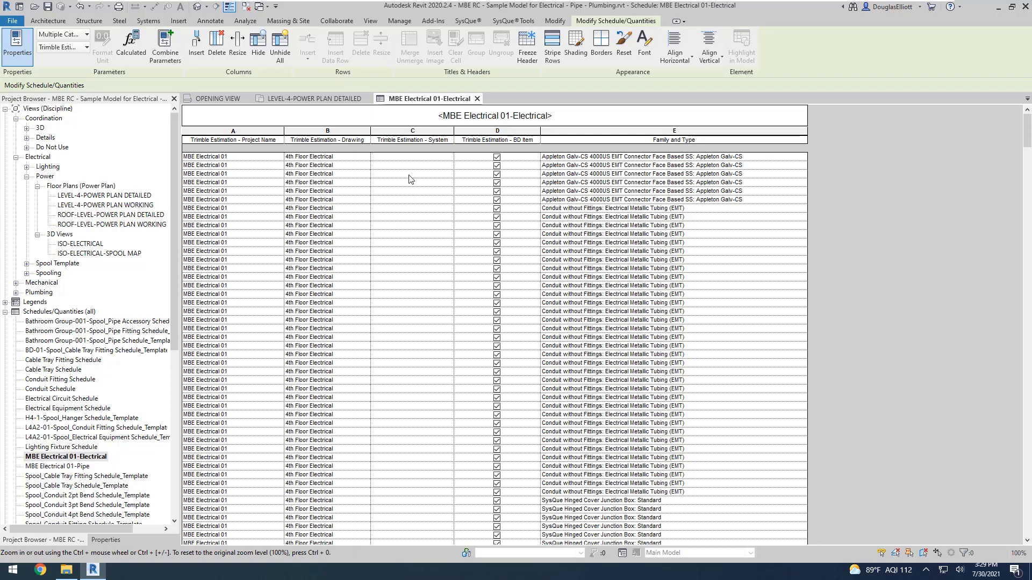
{"action": "mouse_move", "coordinate": [481, 181]}
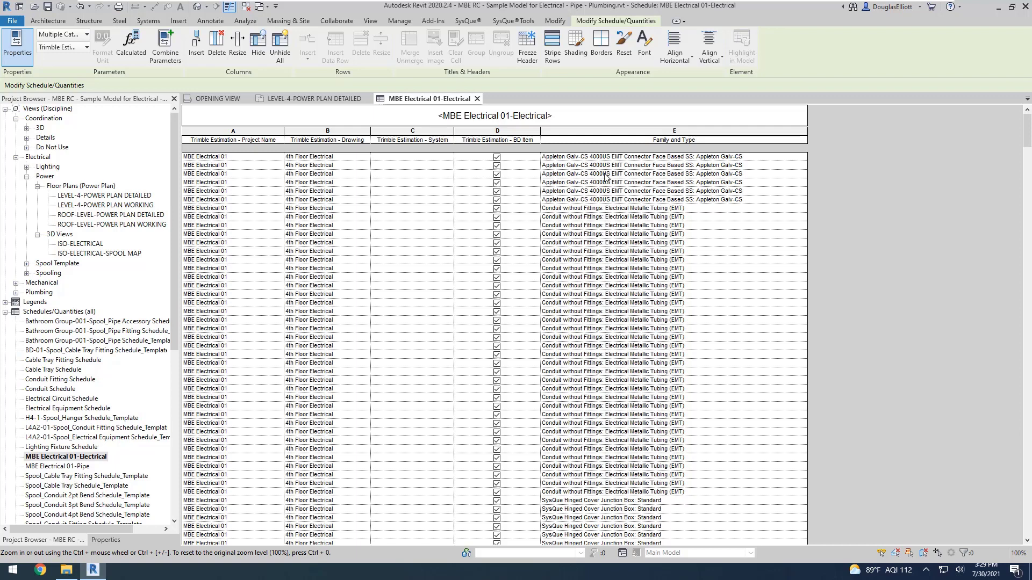
{"action": "scroll", "scroll_direction": "down", "scroll_amount": 3}
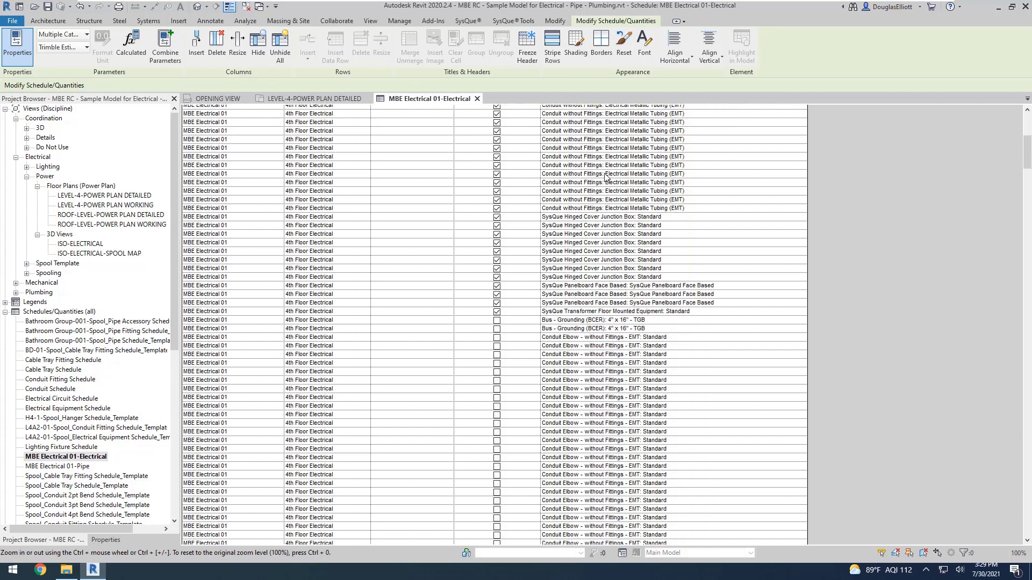
{"action": "scroll", "scroll_direction": "down", "scroll_amount": 3}
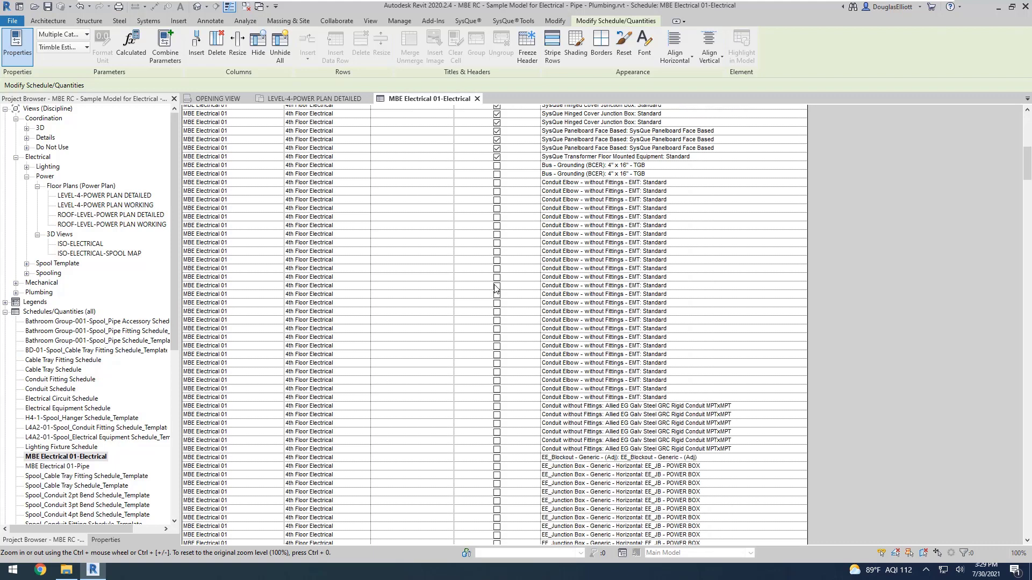
{"action": "mouse_move", "coordinate": [92, 467]}
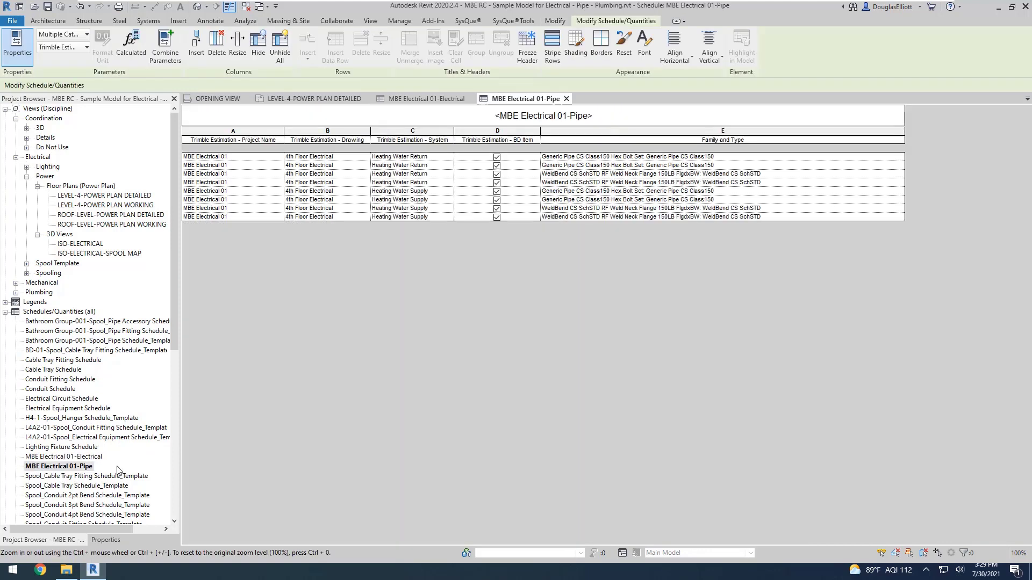
{"action": "mouse_move", "coordinate": [63, 451]}
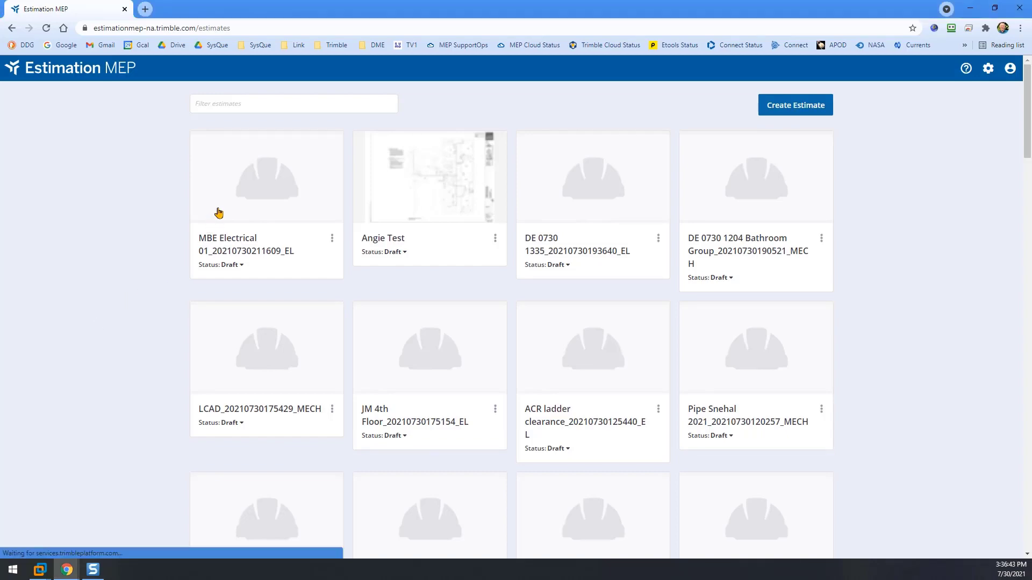
{"action": "left_click", "coordinate": [266, 176]}
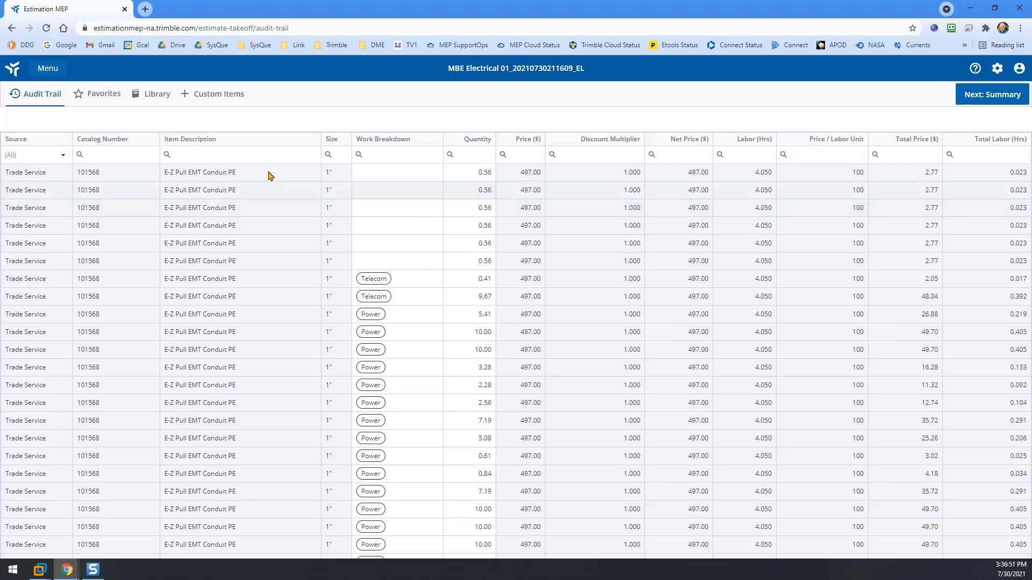
{"action": "scroll", "scroll_direction": "down", "scroll_amount": 3}
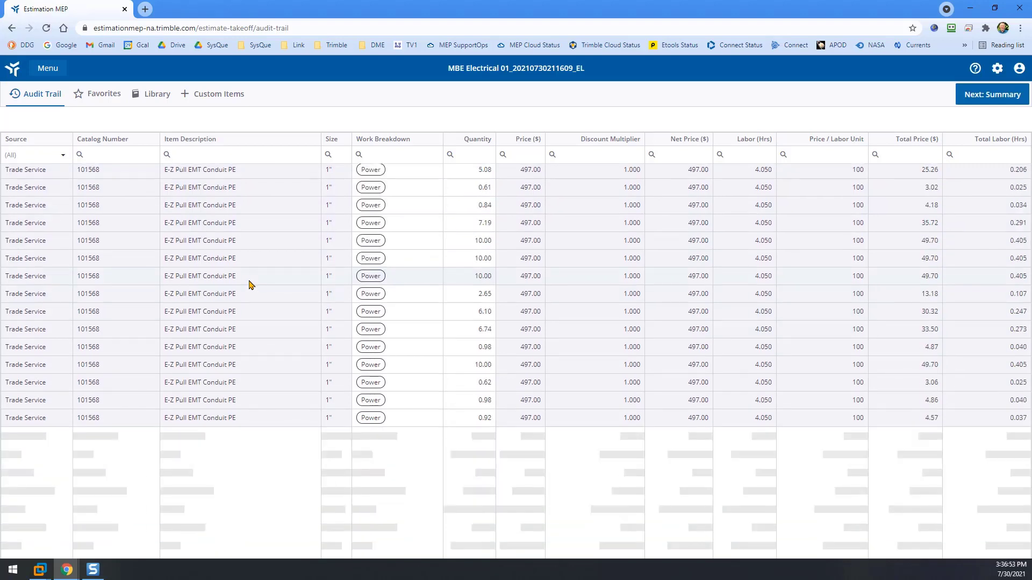
{"action": "scroll", "scroll_direction": "down", "scroll_amount": 3}
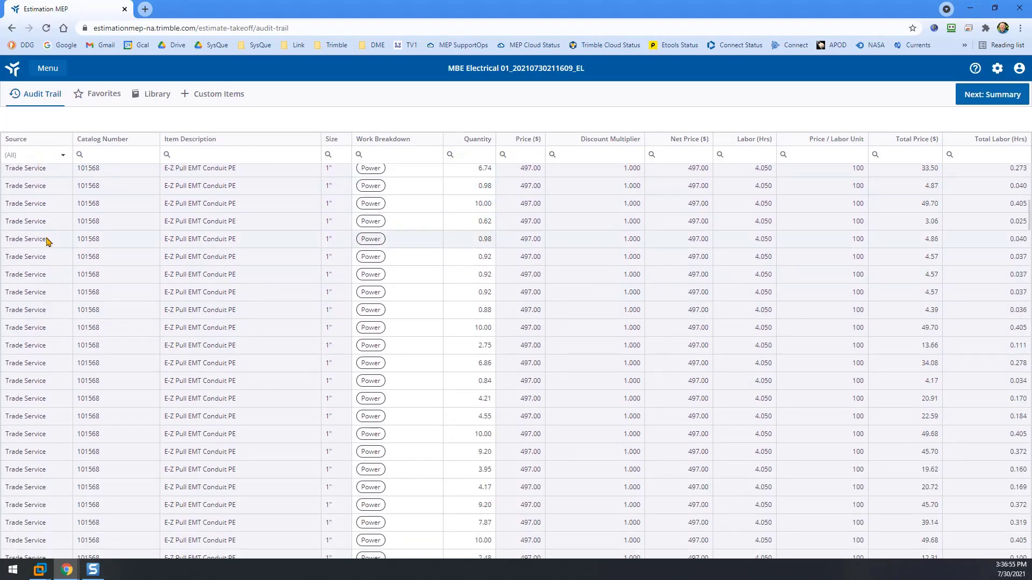
{"action": "scroll", "scroll_direction": "down", "scroll_amount": 3}
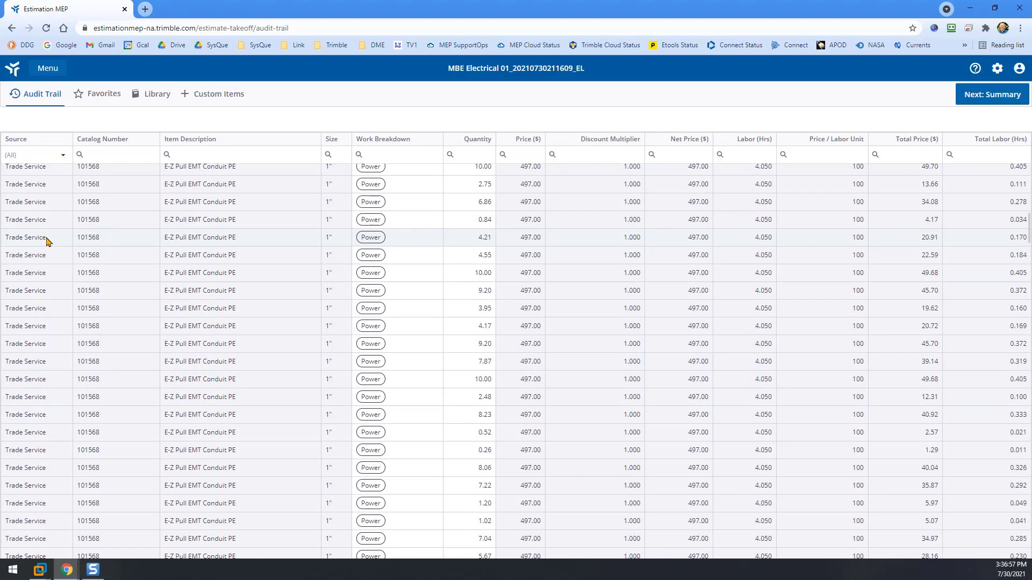
{"action": "scroll", "scroll_direction": "down", "scroll_amount": 3}
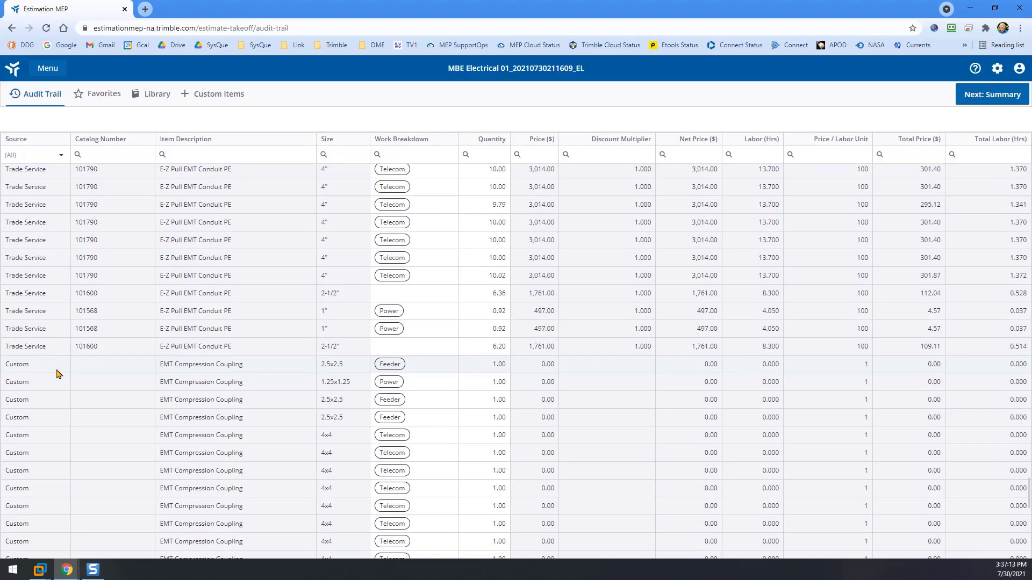
{"action": "scroll", "scroll_direction": "down", "scroll_amount": 3}
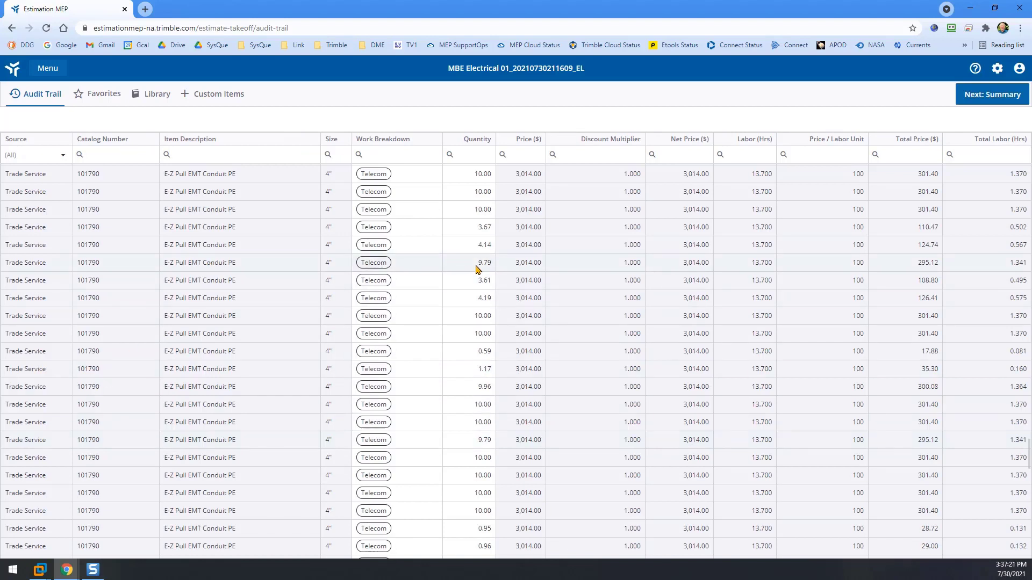
{"action": "mouse_move", "coordinate": [872, 284]}
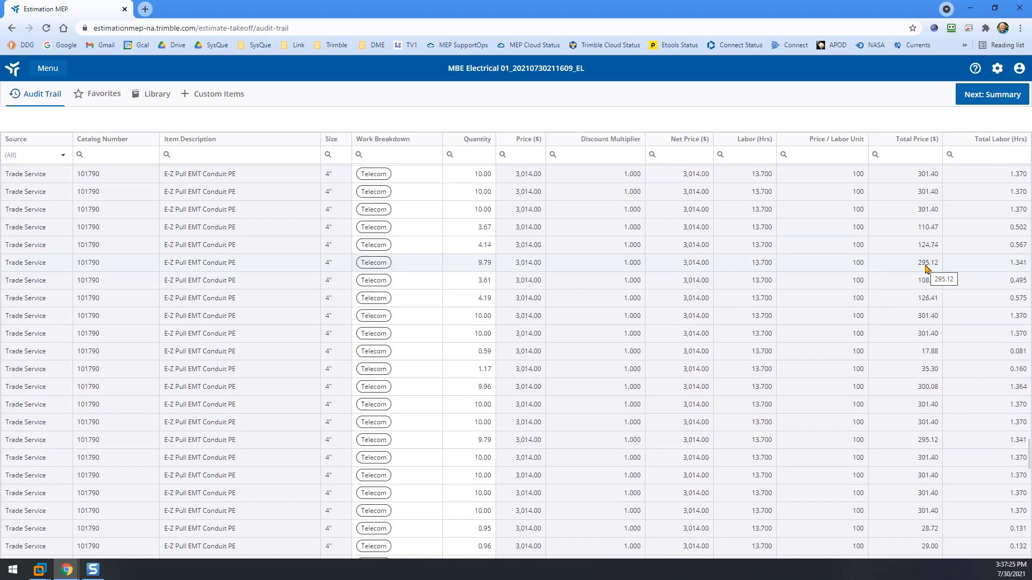
{"action": "mouse_move", "coordinate": [990, 272]}
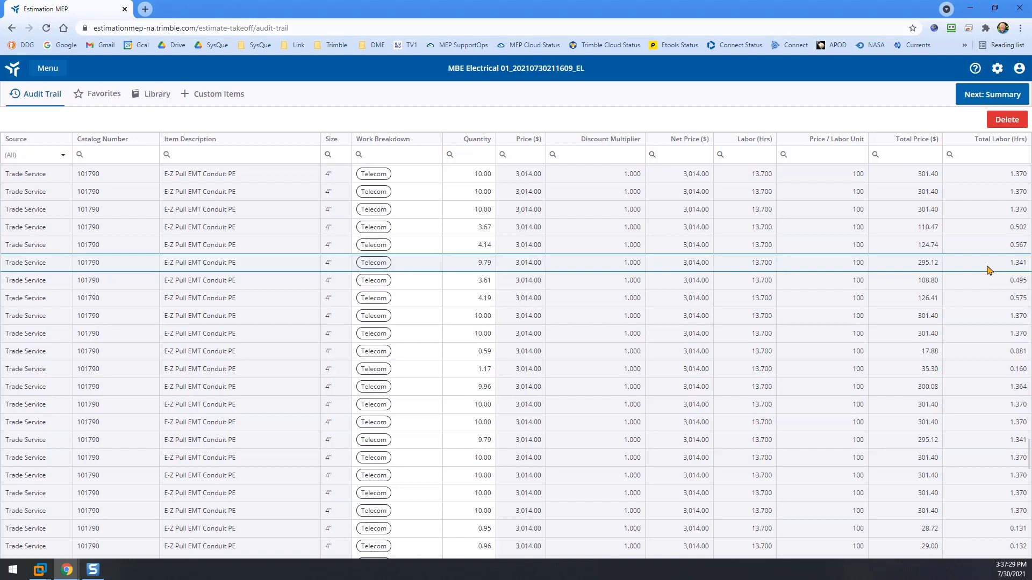
{"action": "mouse_move", "coordinate": [991, 271]}
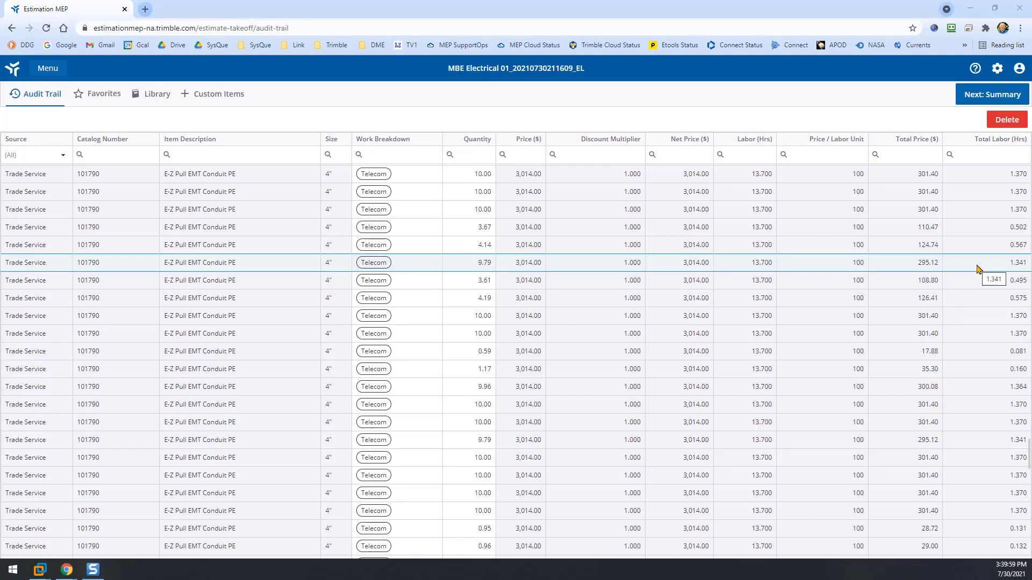